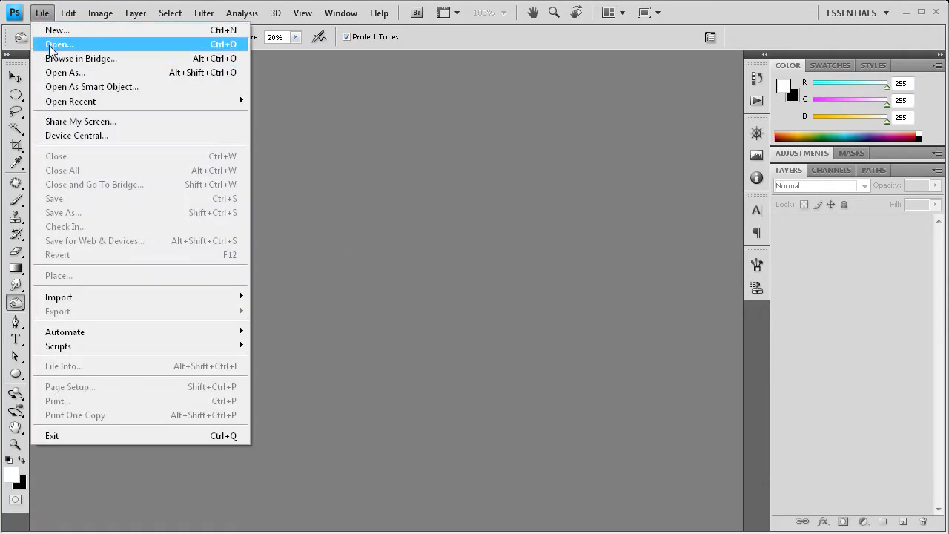
Open dreamstimefree_1205434 from the Desktop and convert its Background into Layer 0
left_click(60, 44)
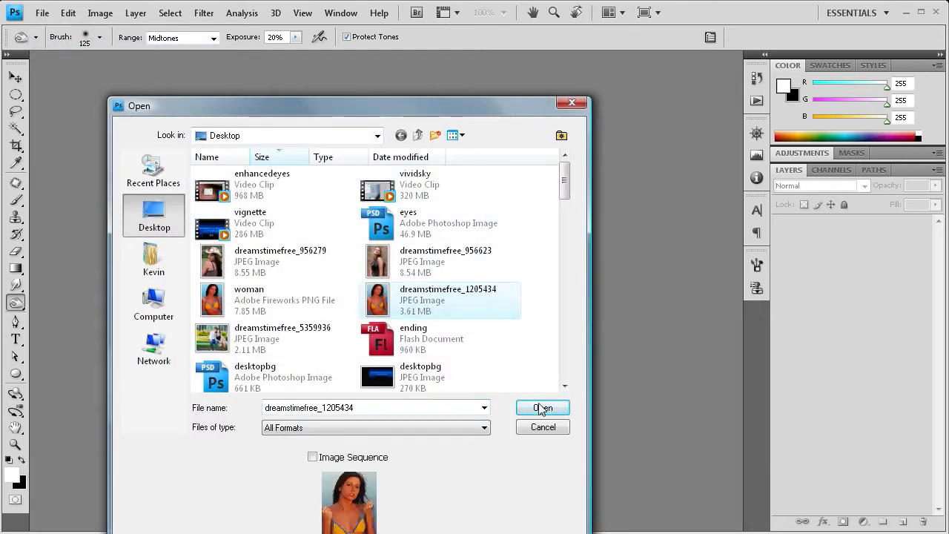
left_click(542, 408)
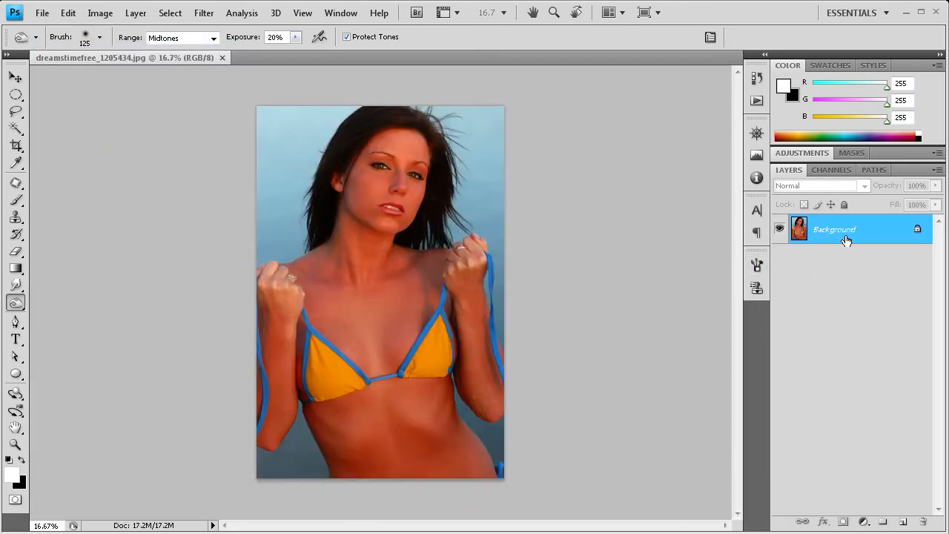
double_click(834, 229)
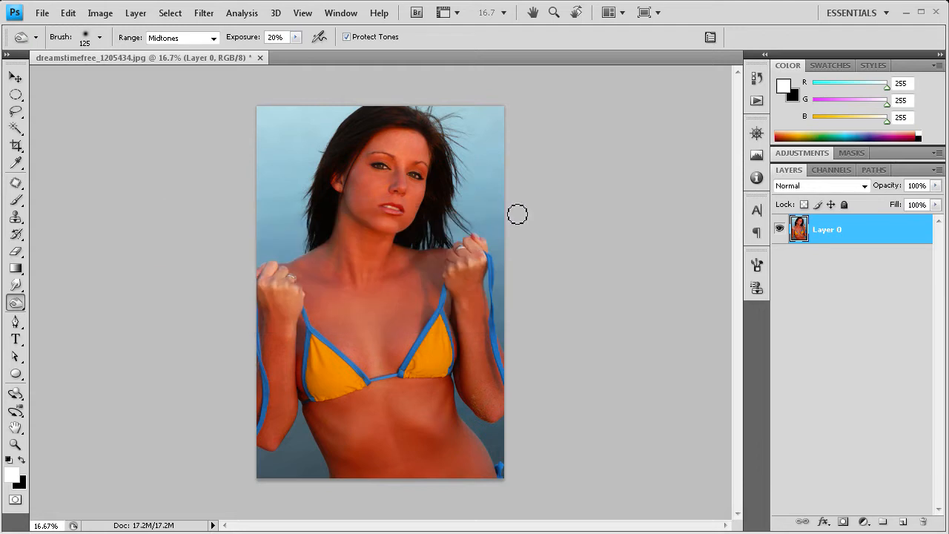
mouse_move(499, 138)
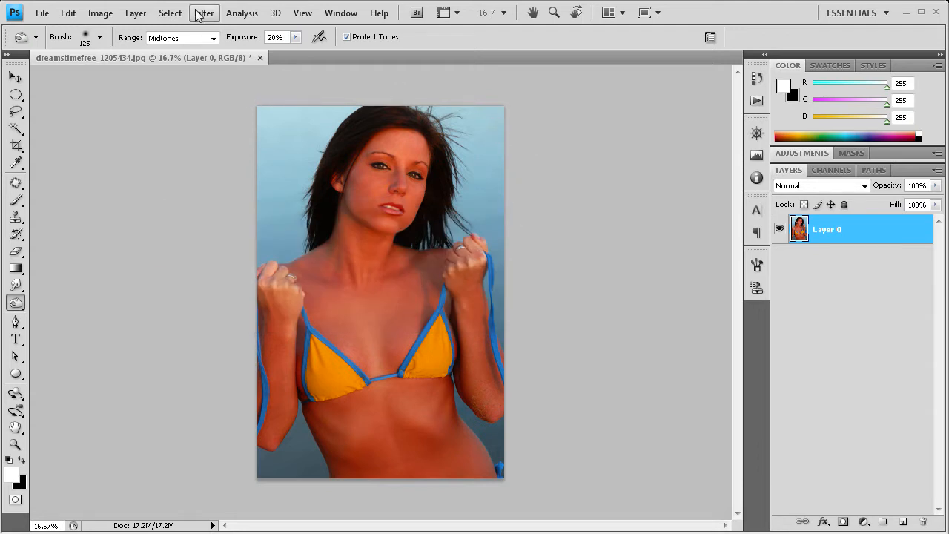
Launch the Liquify filter on the bikini photo from the Filter menu
left_click(203, 13)
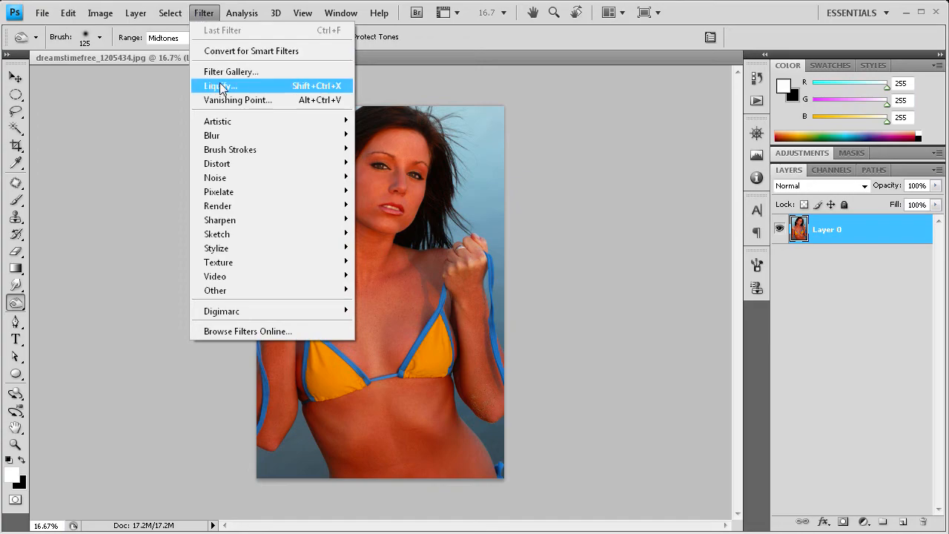
left_click(219, 85)
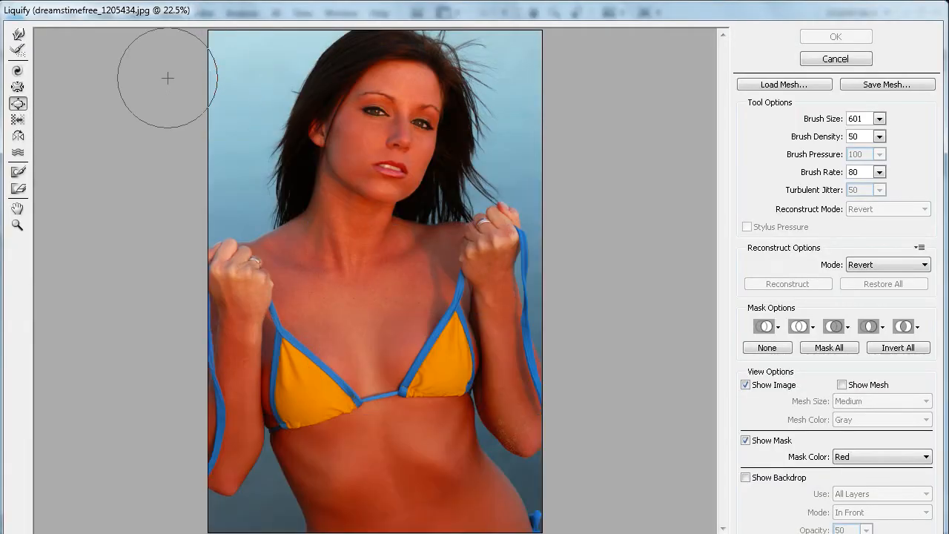
mouse_move(110, 82)
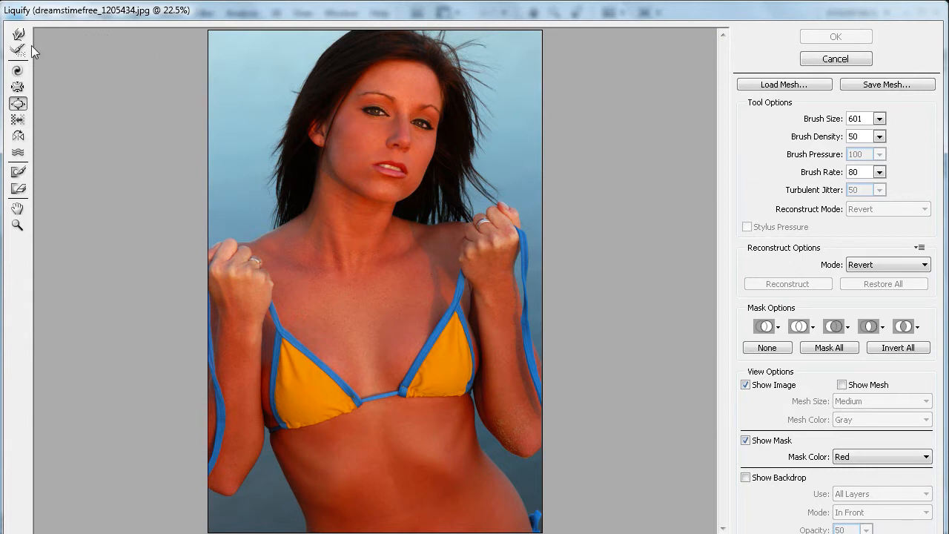
mouse_move(229, 120)
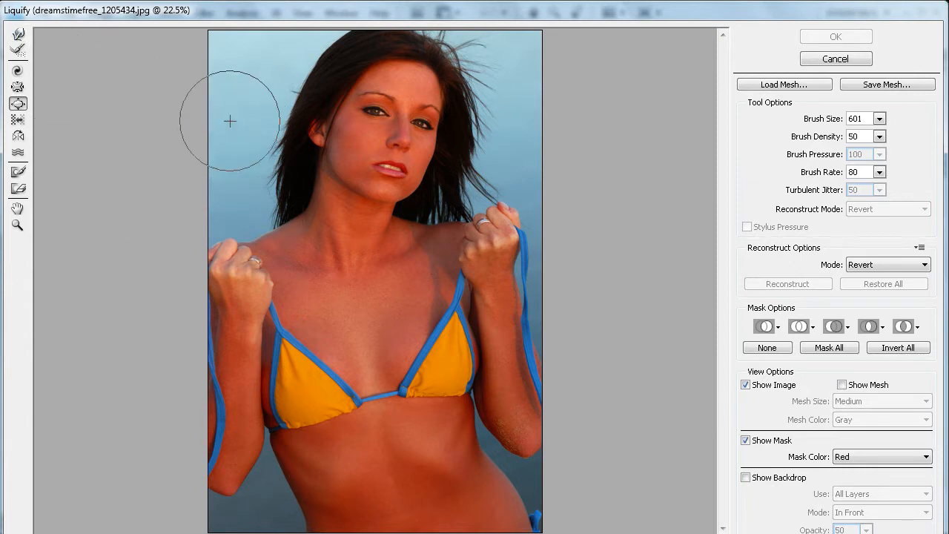
mouse_move(157, 154)
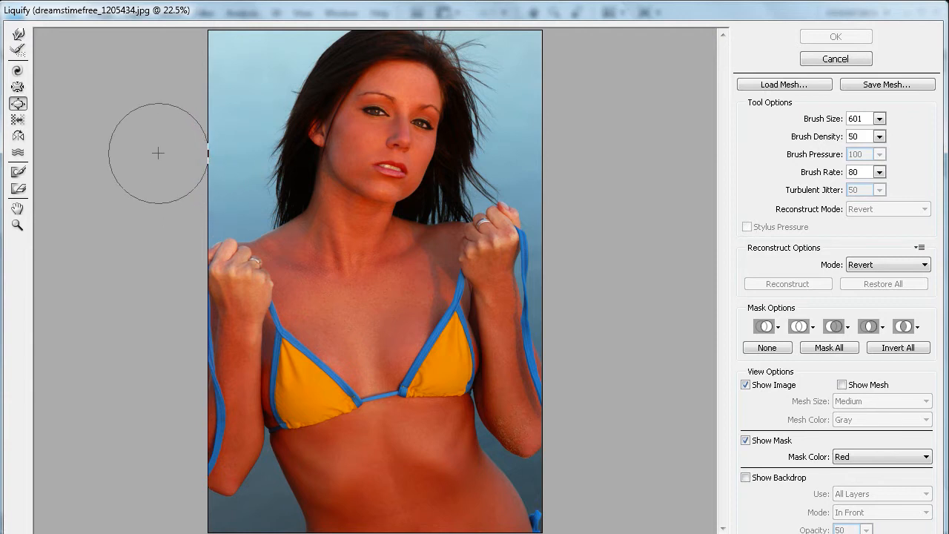
mouse_move(176, 116)
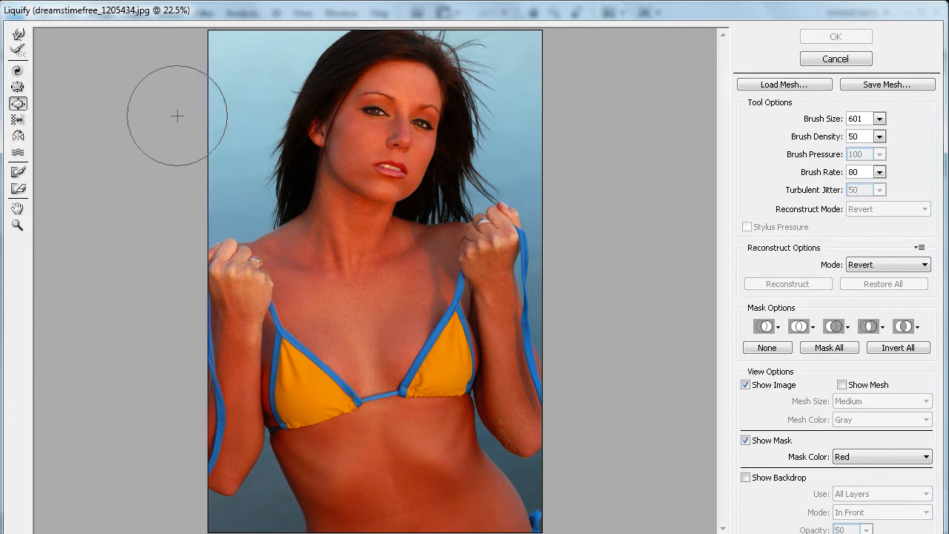
mouse_move(63, 100)
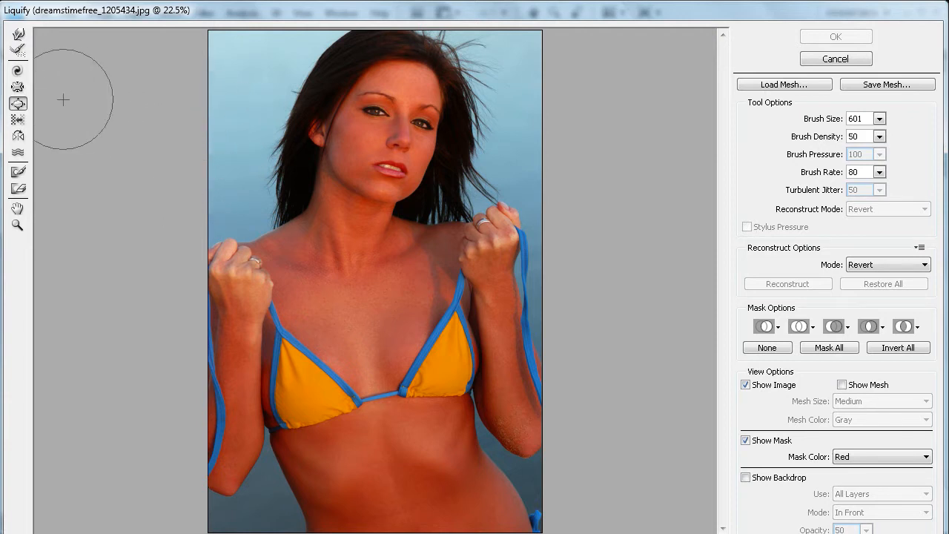
mouse_move(117, 113)
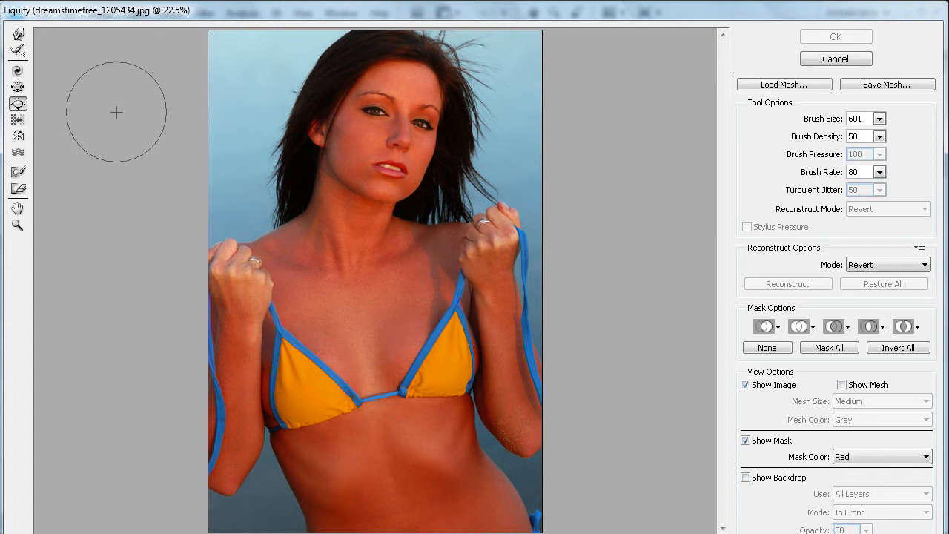
mouse_move(18, 35)
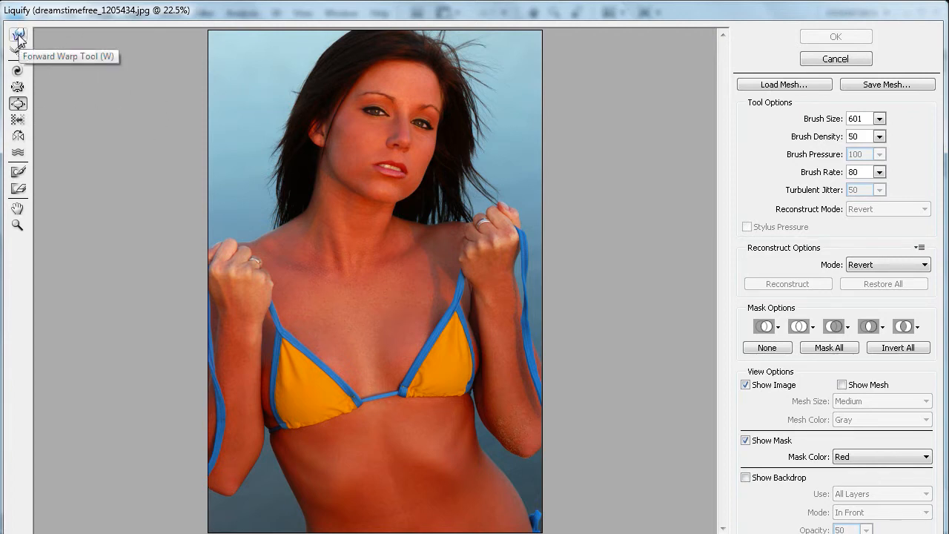
mouse_move(18, 104)
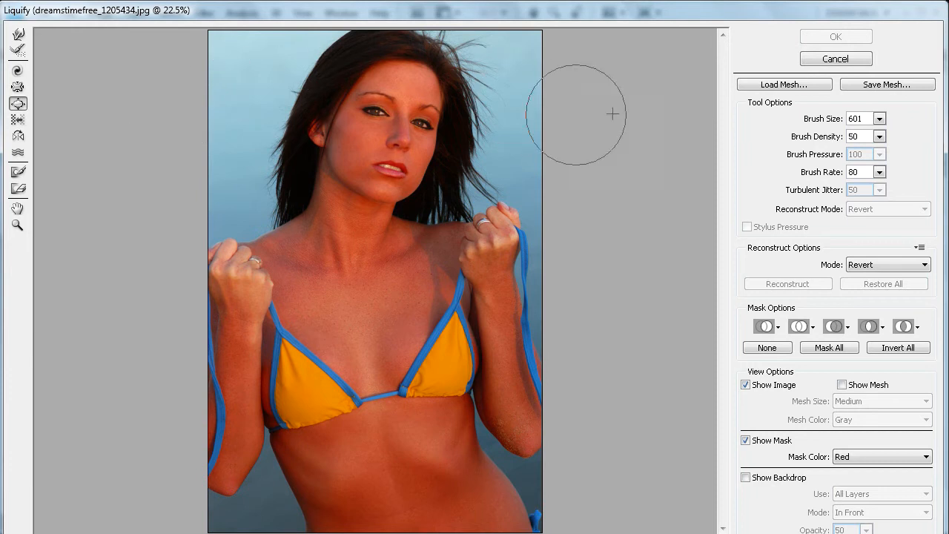
mouse_move(838, 136)
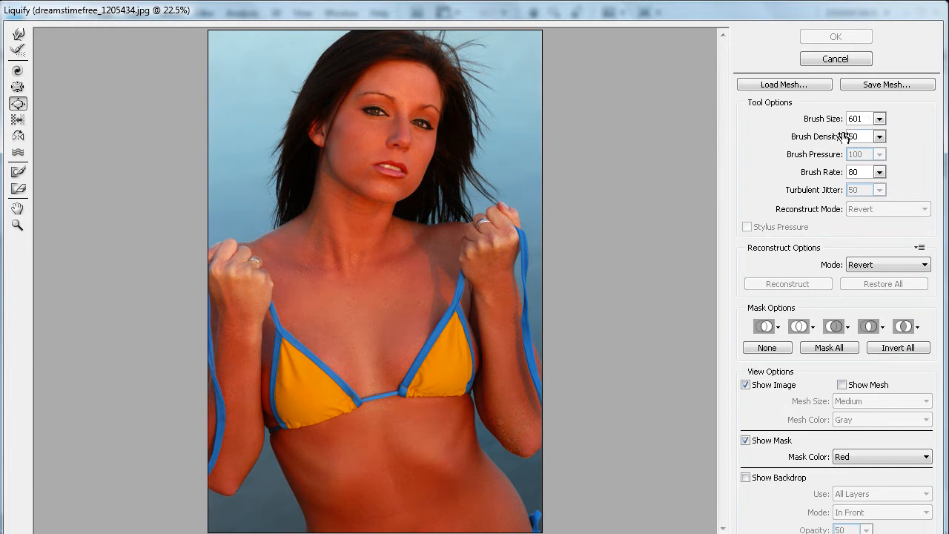
mouse_move(793, 121)
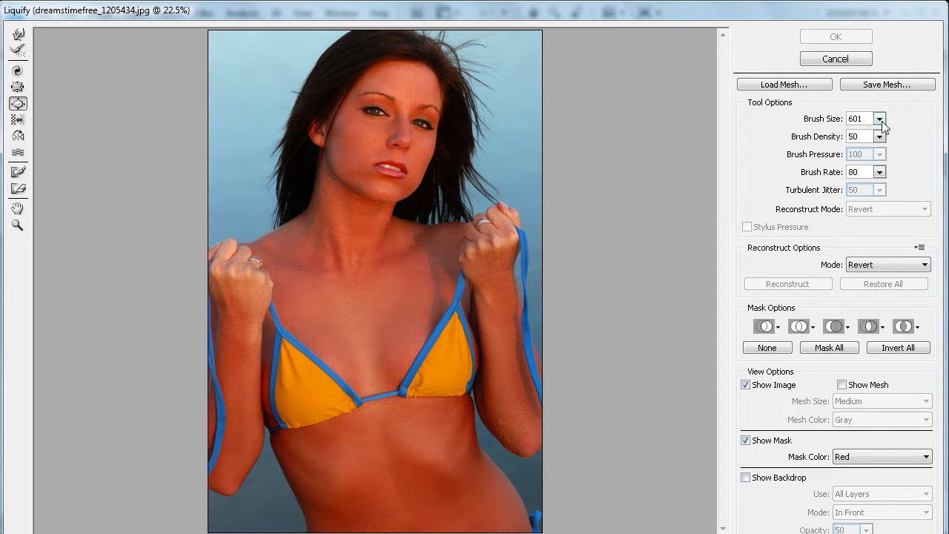
Open the Liquify Brush Size control to raise the brush to about 1005
left_click(879, 118)
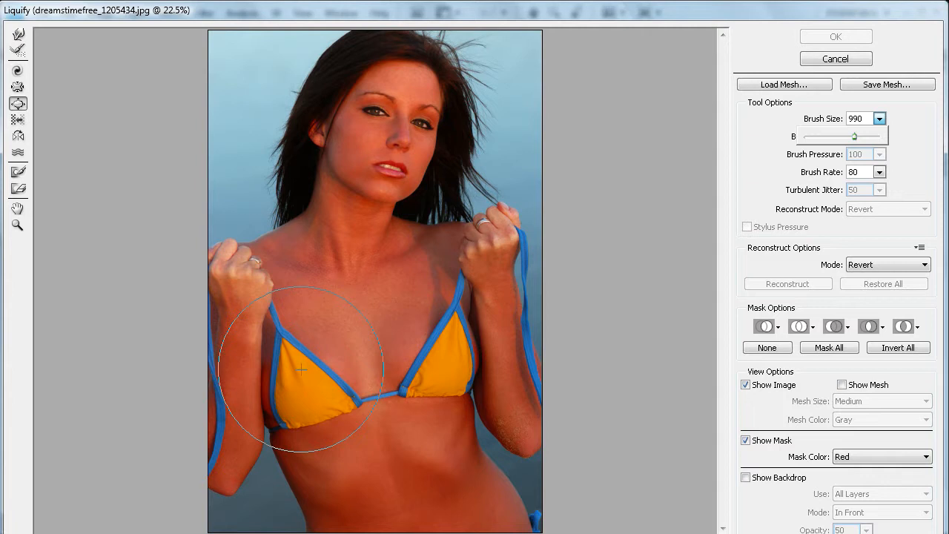
mouse_move(327, 381)
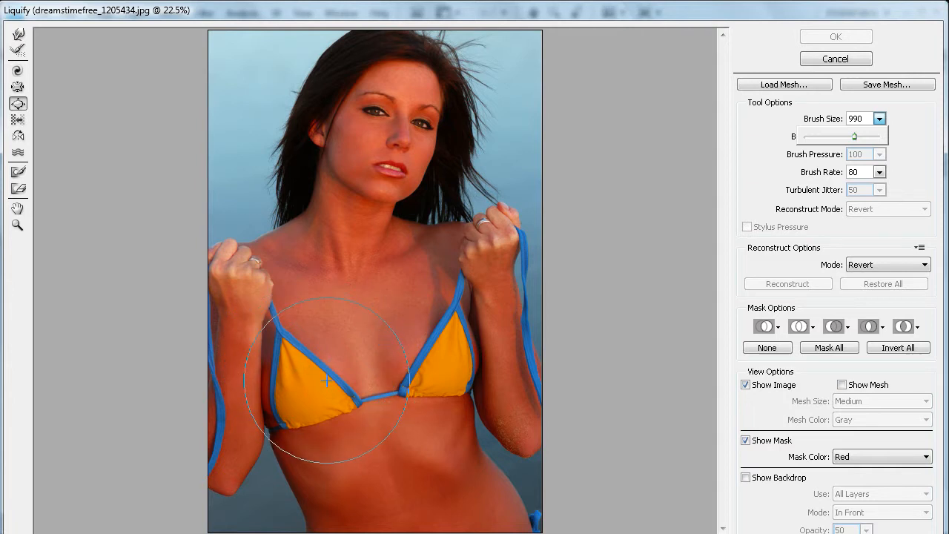
mouse_move(315, 371)
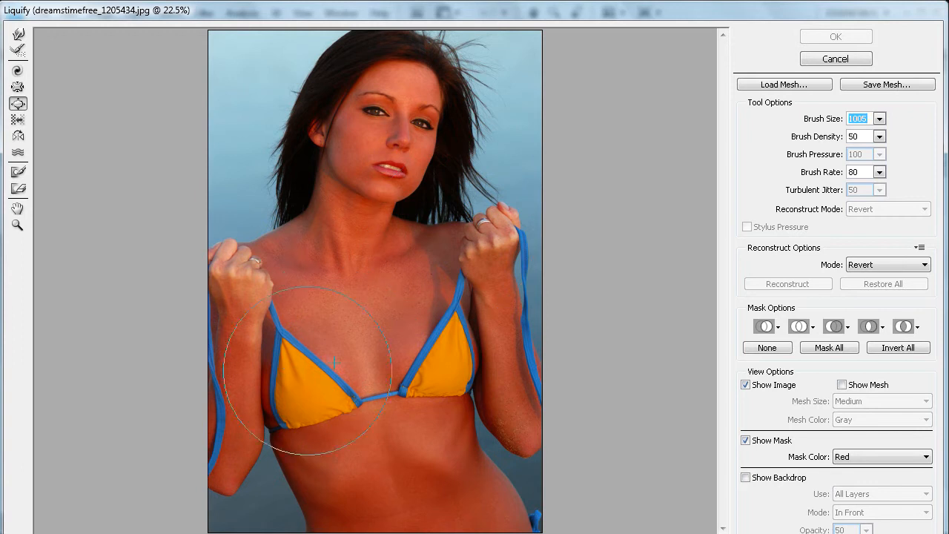
mouse_move(310, 389)
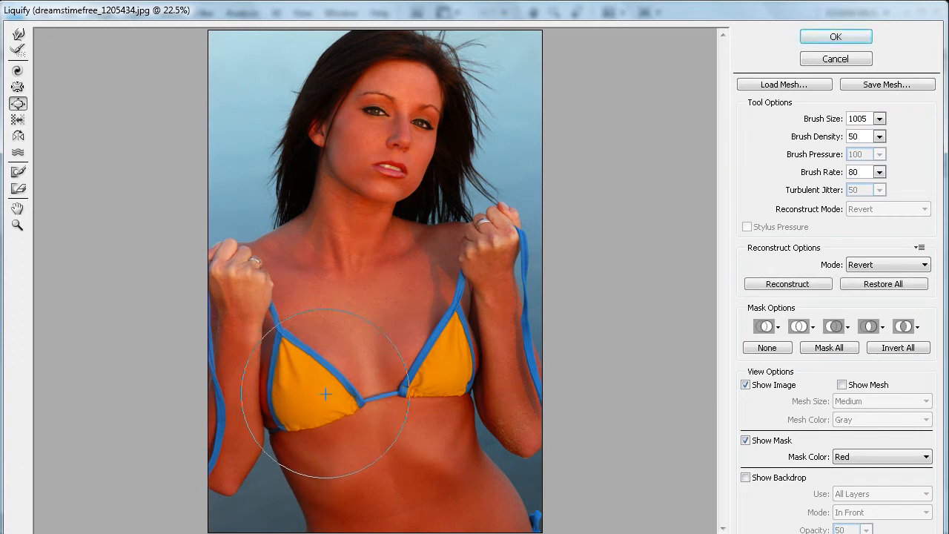
Bloat the left breast with two strokes, then the right breast
left_click_drag(325, 394, 305, 376)
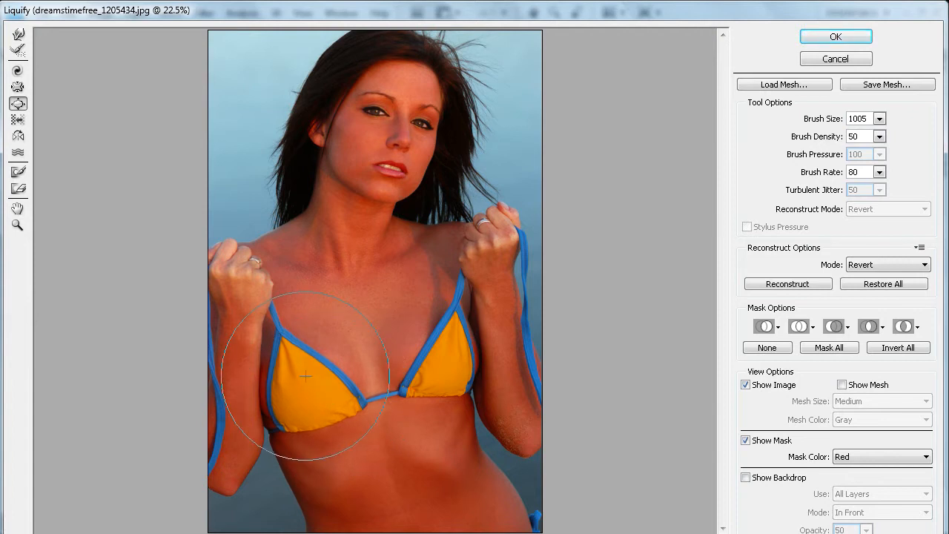
left_click_drag(304, 374, 304, 422)
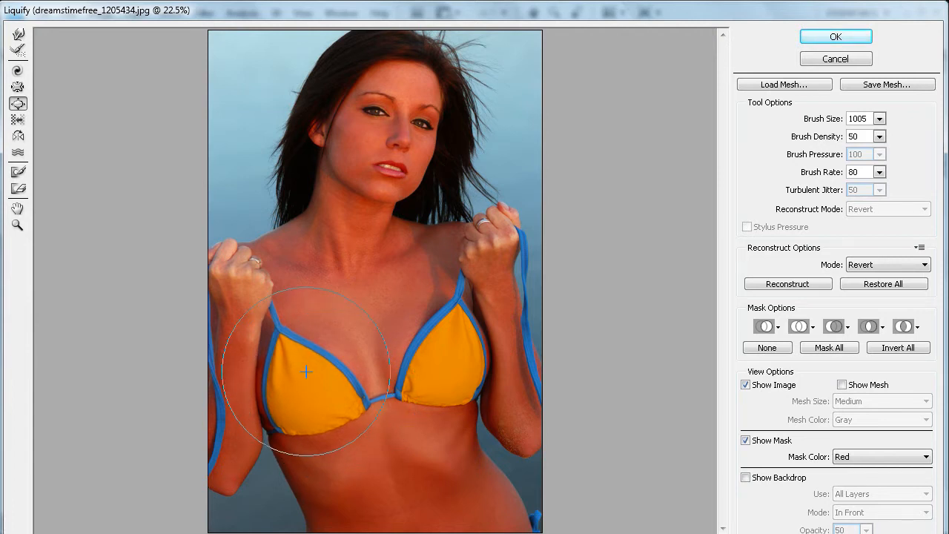
left_click_drag(305, 371, 320, 410)
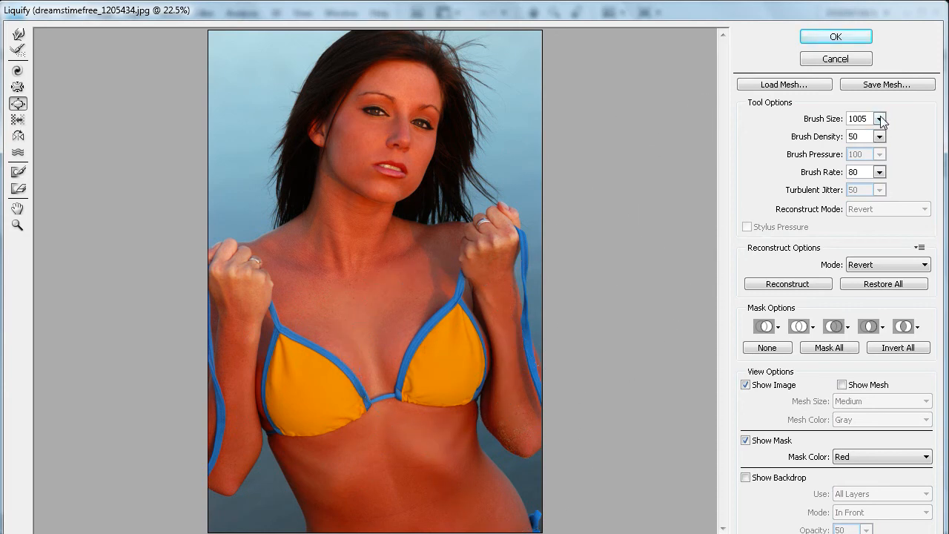
Shrink the Liquify brush size to 601 with the dropdown slider
left_click(879, 118)
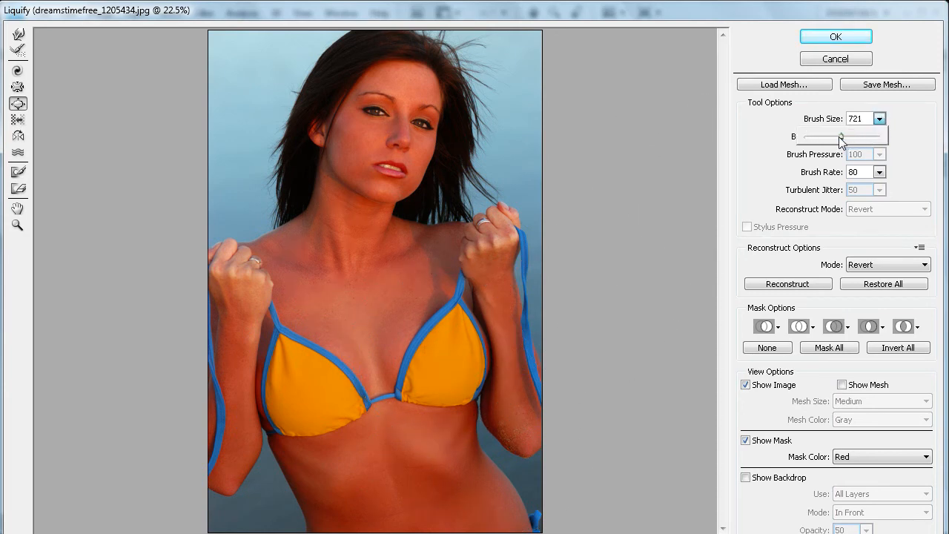
left_click_drag(840, 135, 834, 136)
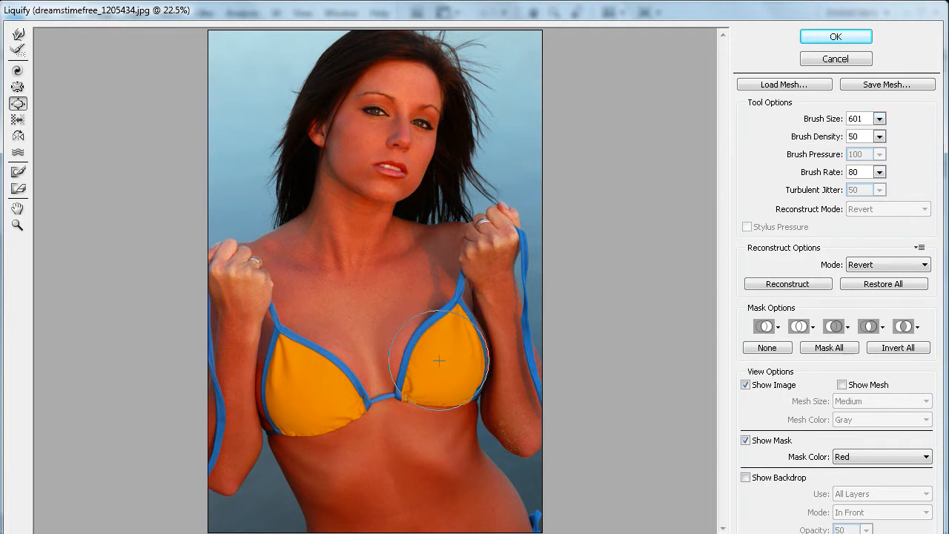
mouse_move(449, 389)
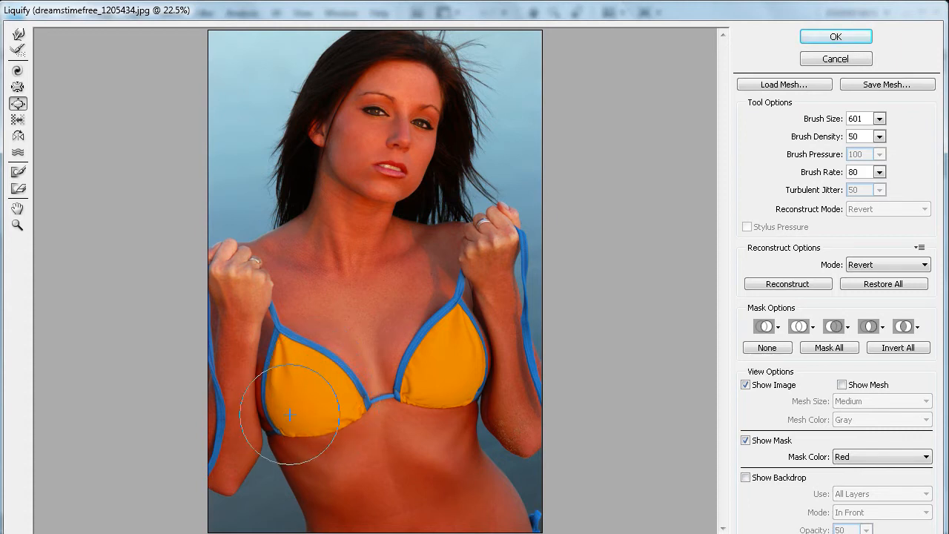
mouse_move(601, 273)
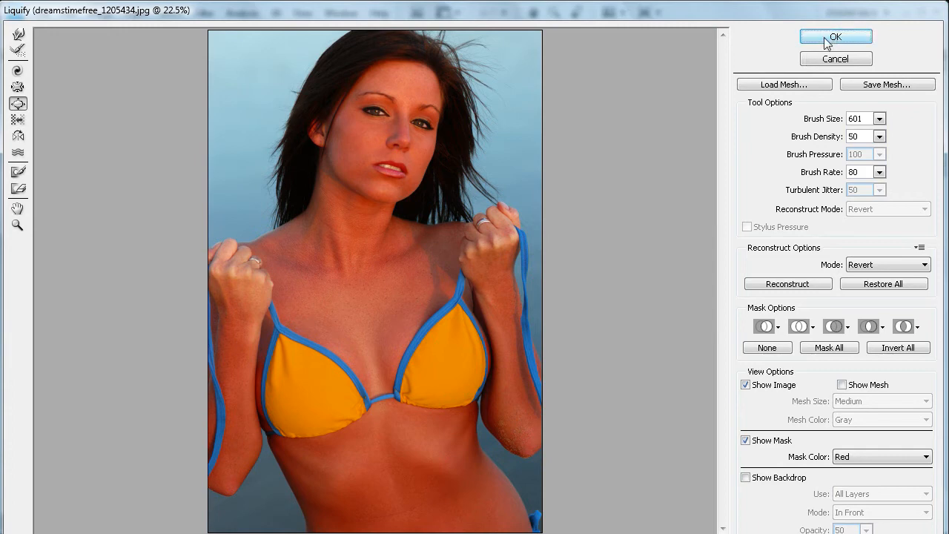
Apply the Liquify bust enlargement with OK and zoom in on the chest
left_click(836, 37)
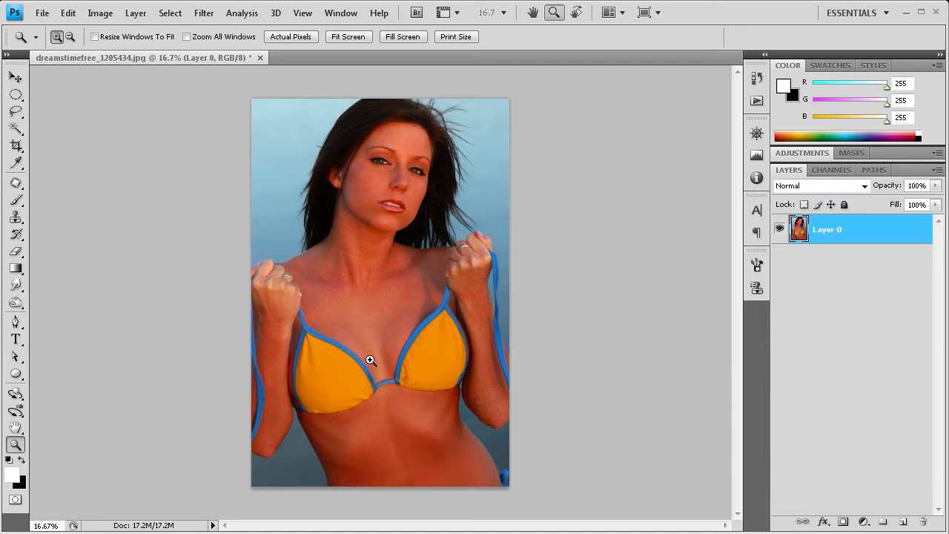
left_click(371, 360)
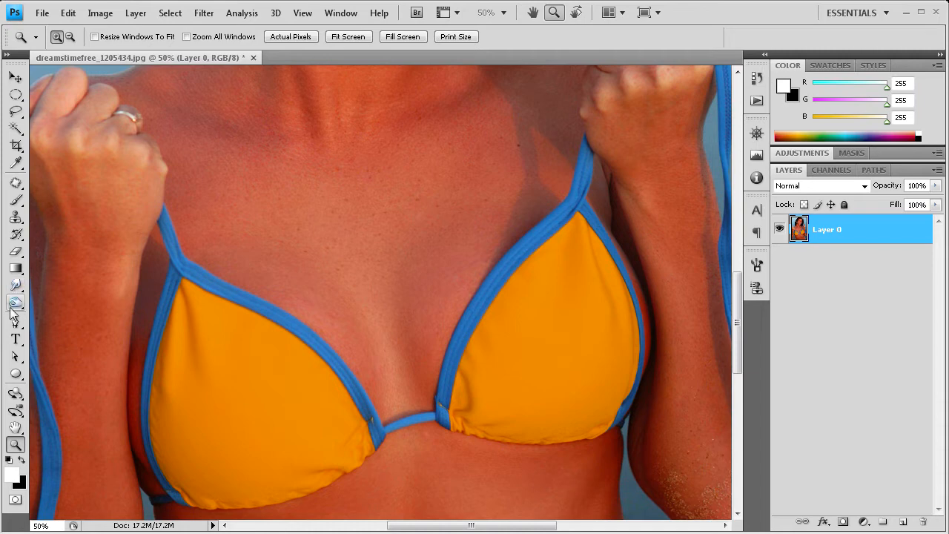
Select the Burn tool and keep its Range on Midtones
left_click(15, 303)
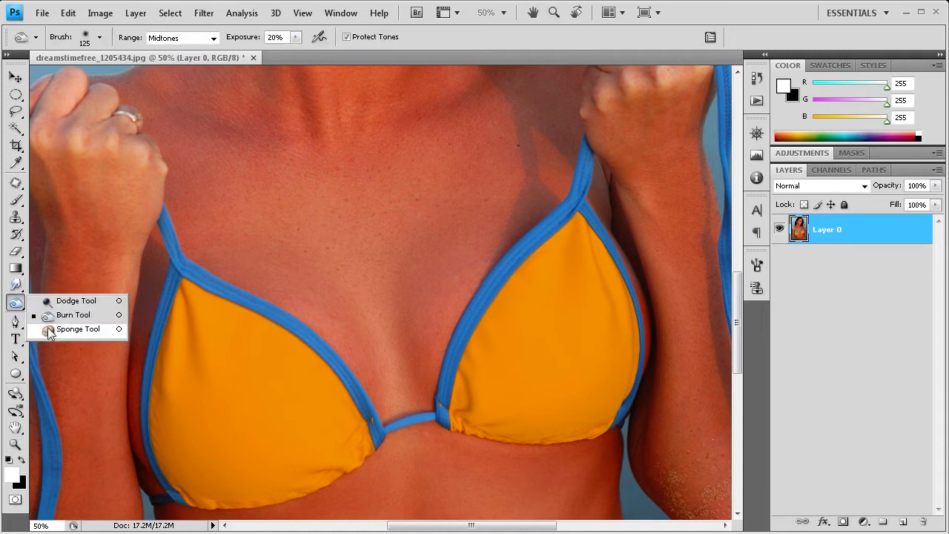
mouse_move(15, 310)
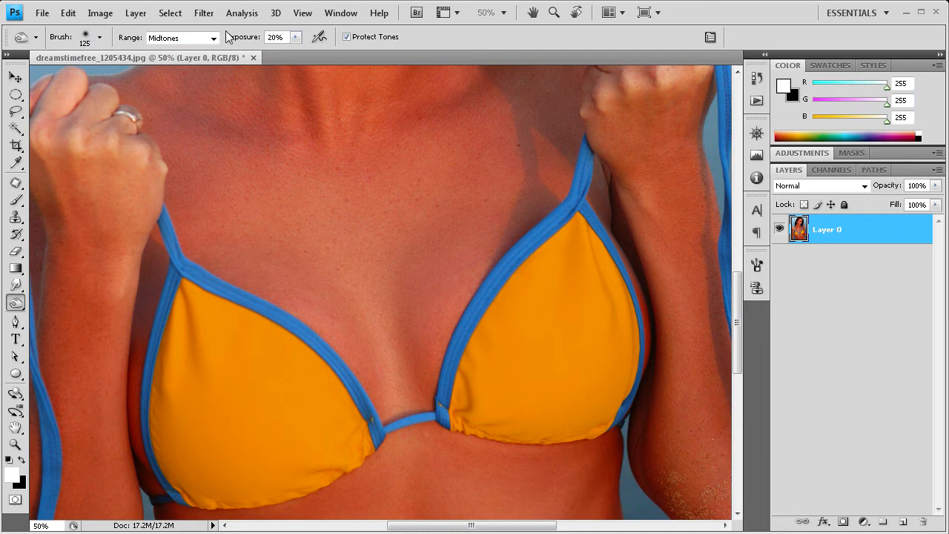
left_click(213, 37)
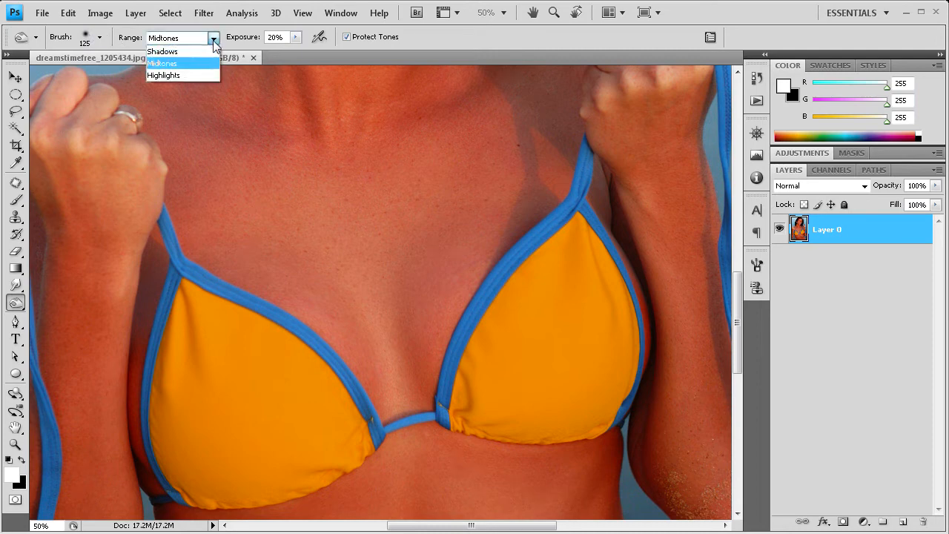
left_click(162, 63)
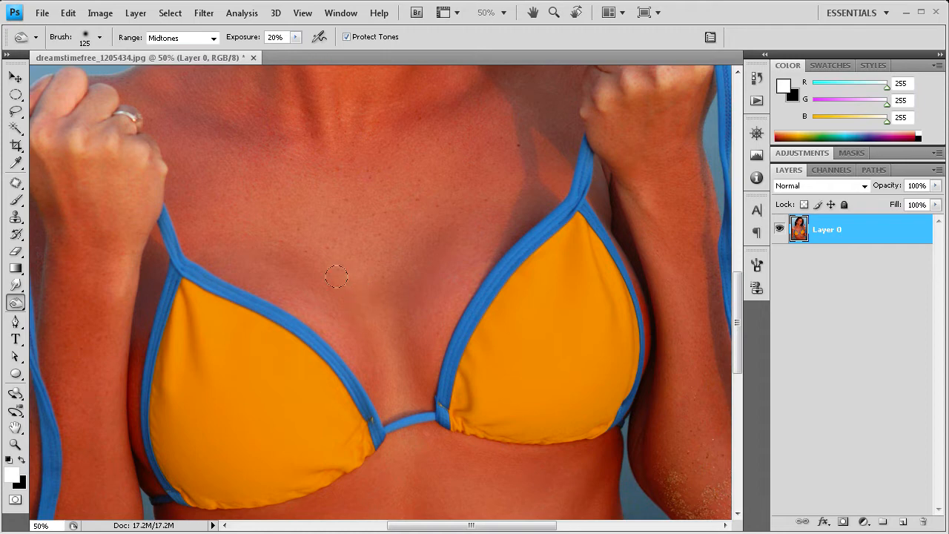
mouse_move(385, 387)
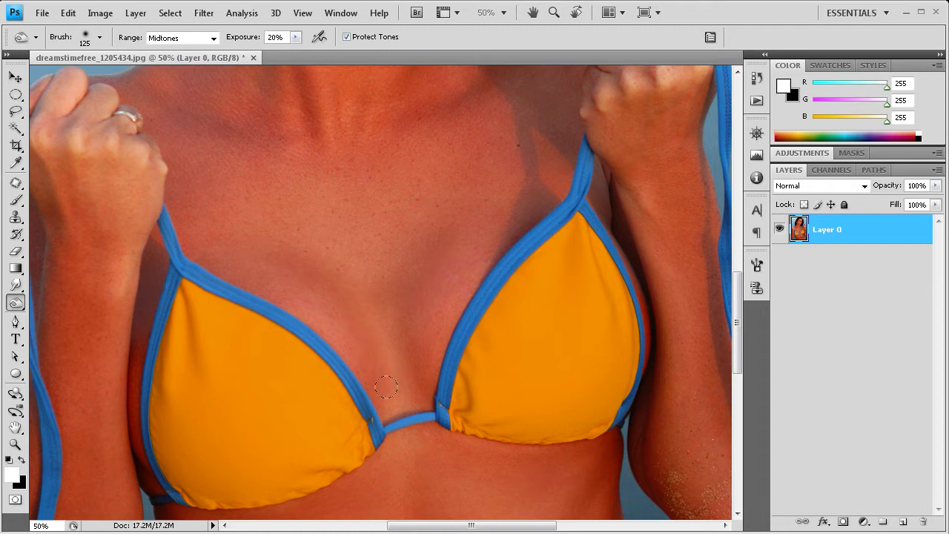
mouse_move(379, 345)
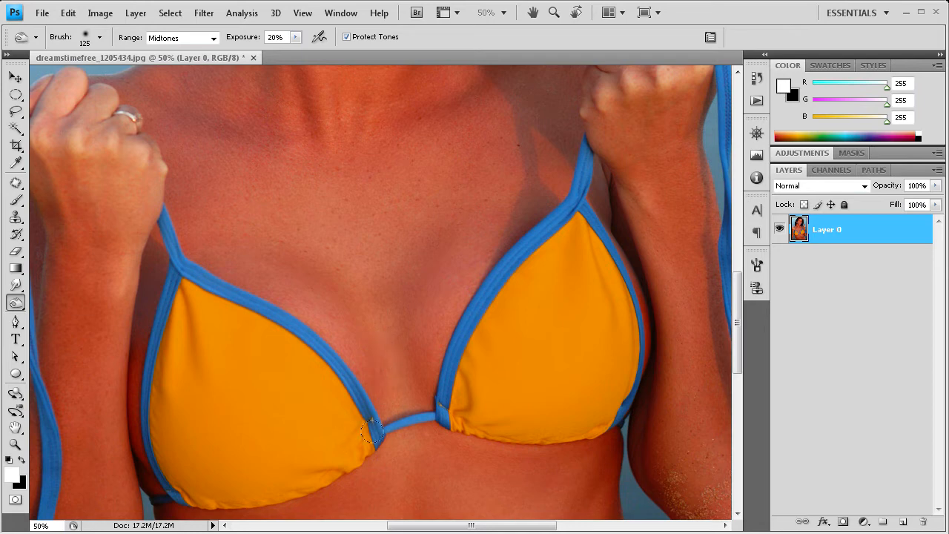
mouse_move(428, 287)
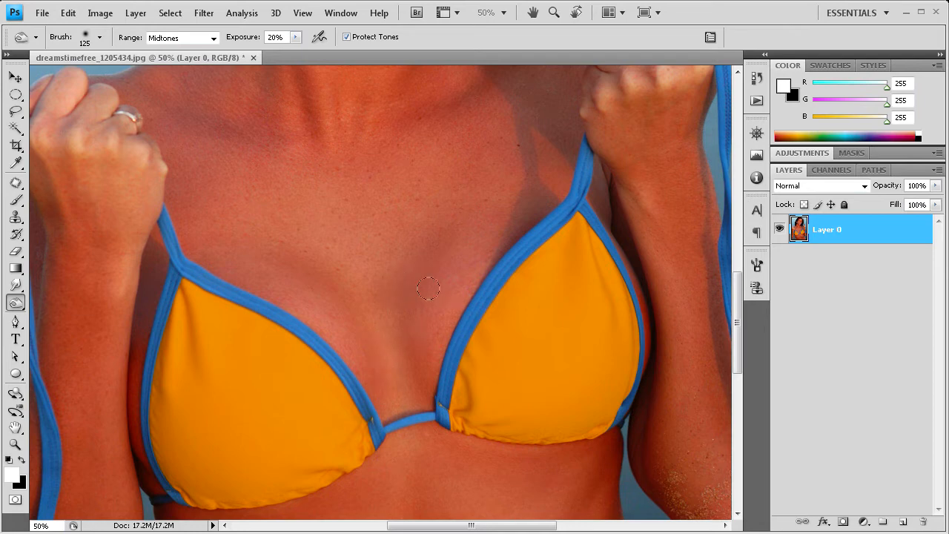
mouse_move(206, 50)
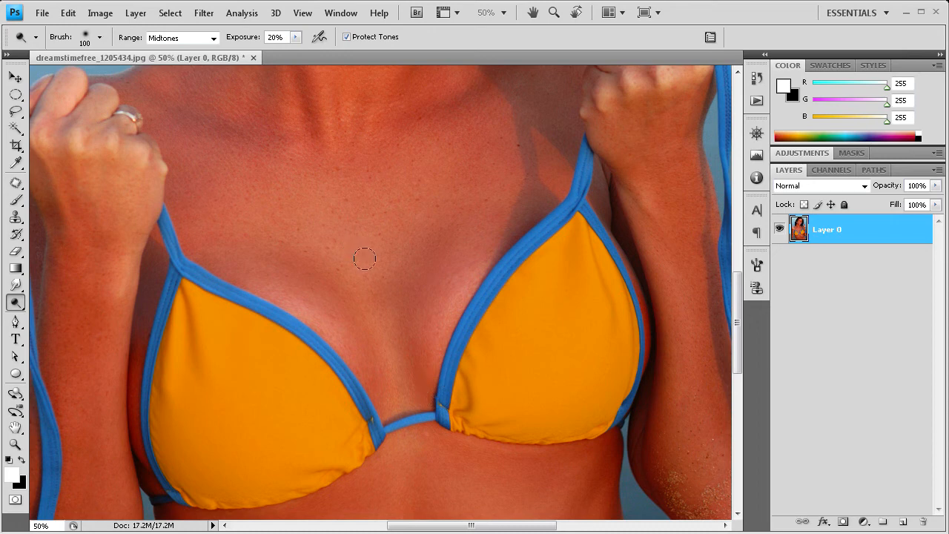
mouse_move(202, 39)
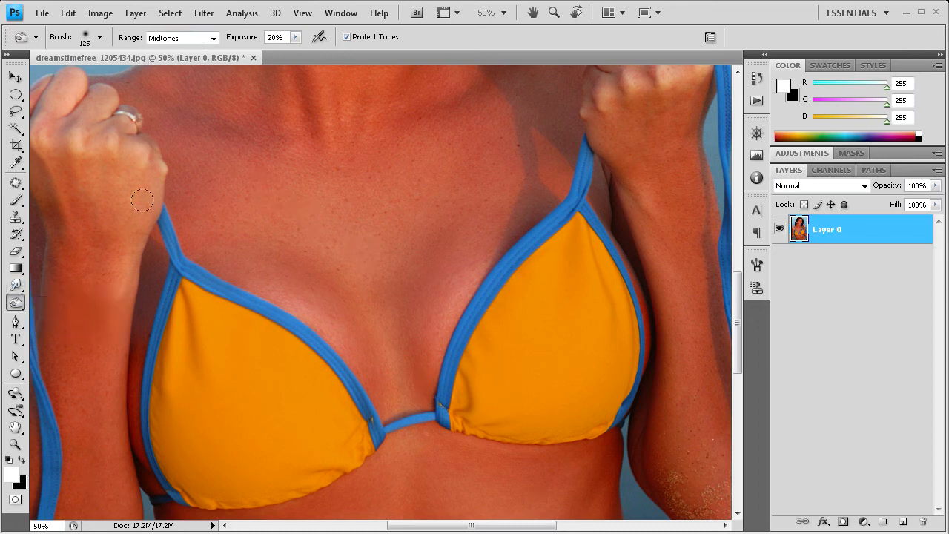
Switch the Burn tool's Range from Midtones to Highlights
left_click(213, 37)
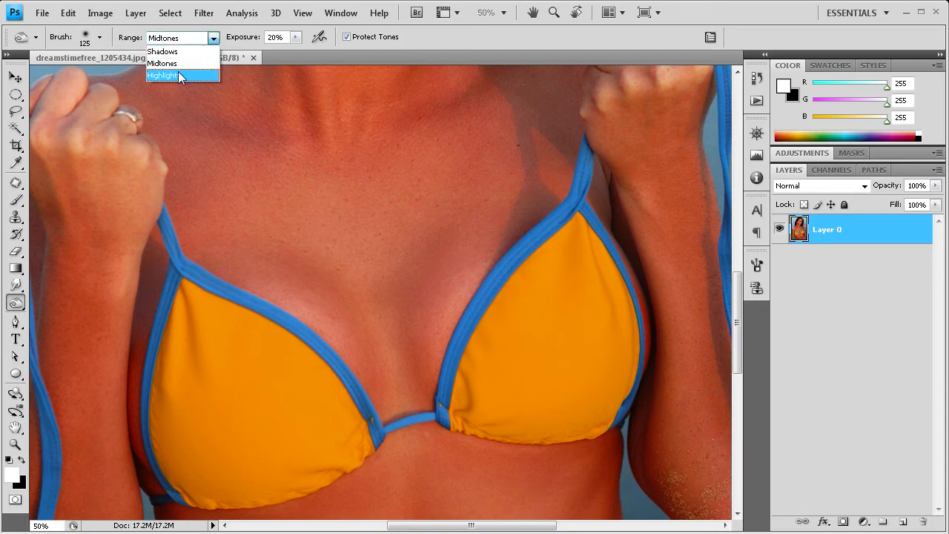
left_click(162, 75)
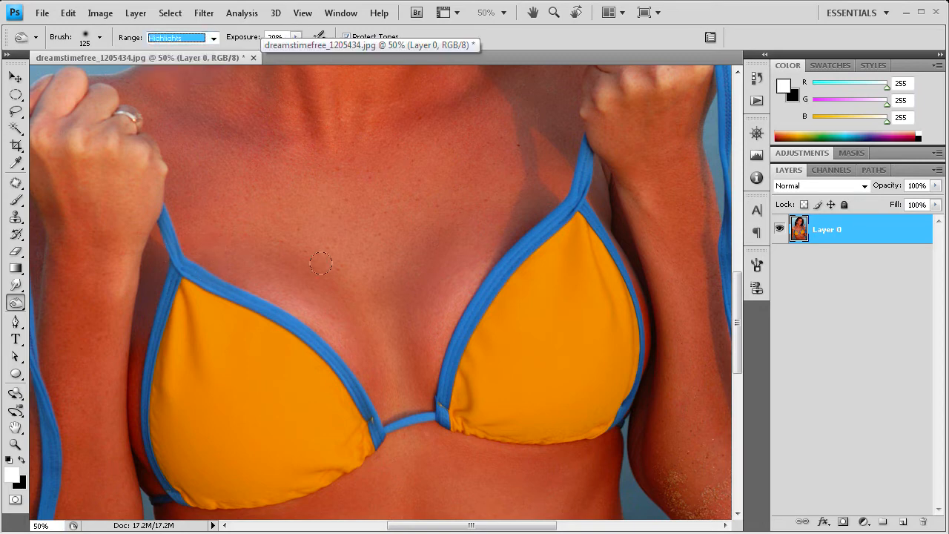
mouse_move(303, 378)
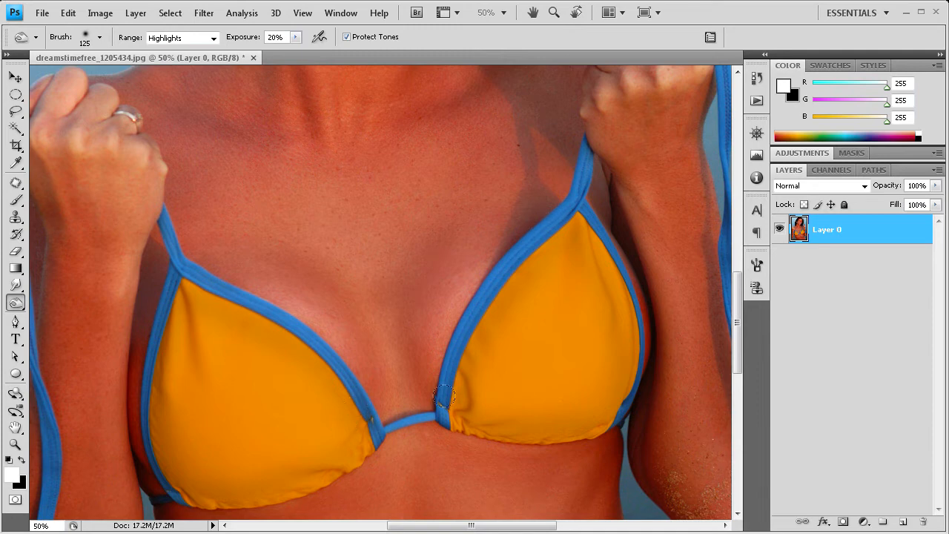
mouse_move(203, 352)
type("45.5")
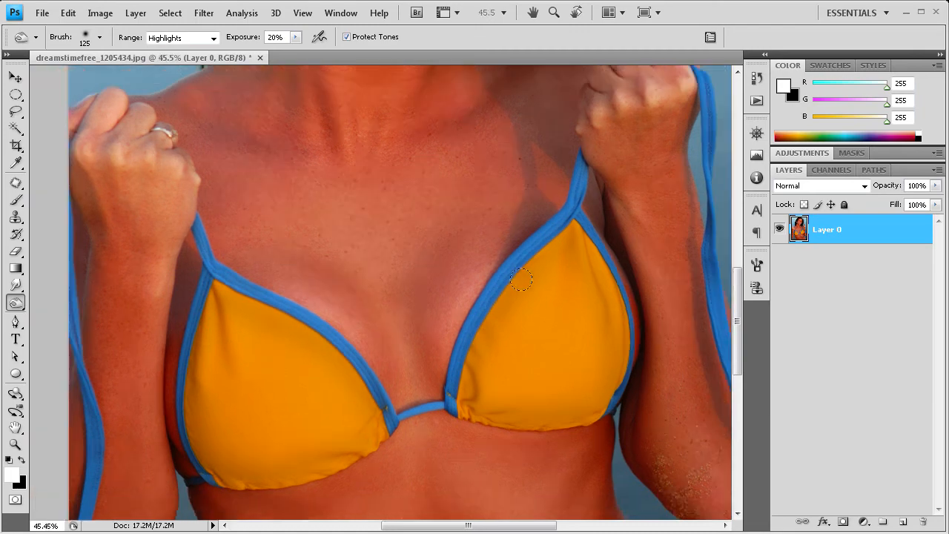
left_click(757, 77)
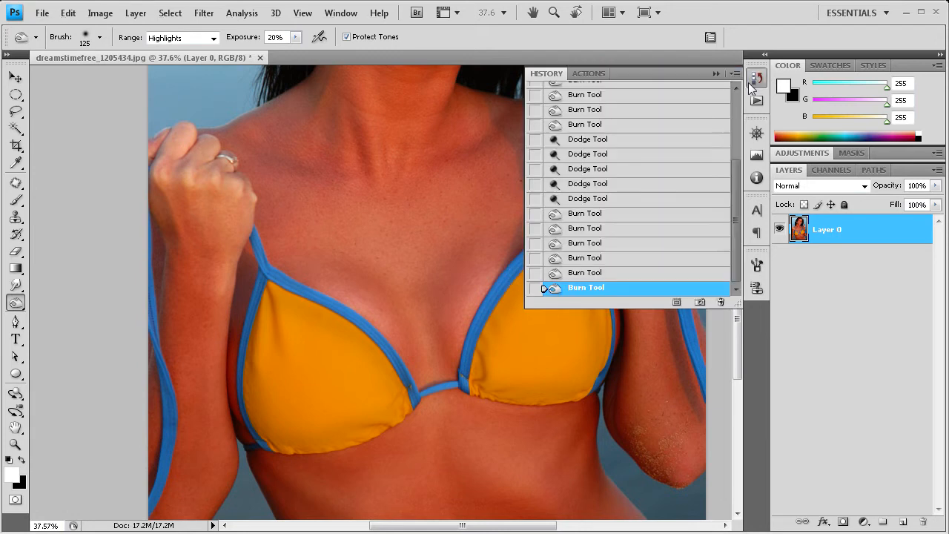
scroll("up", 3)
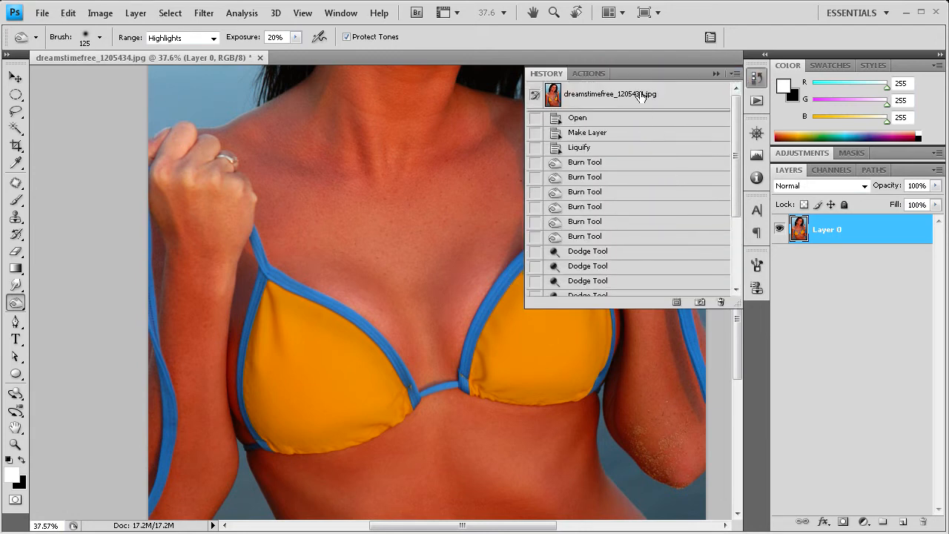
left_click(585, 287)
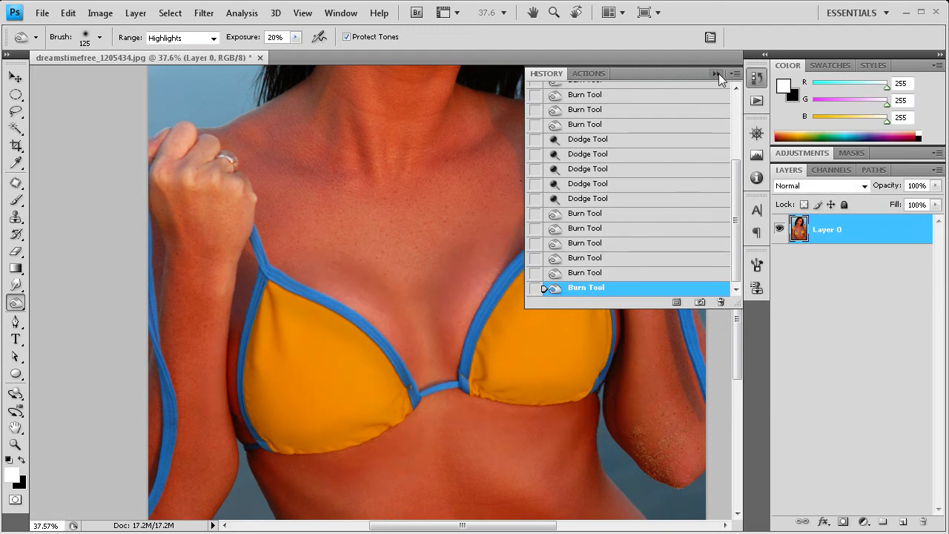
mouse_move(714, 77)
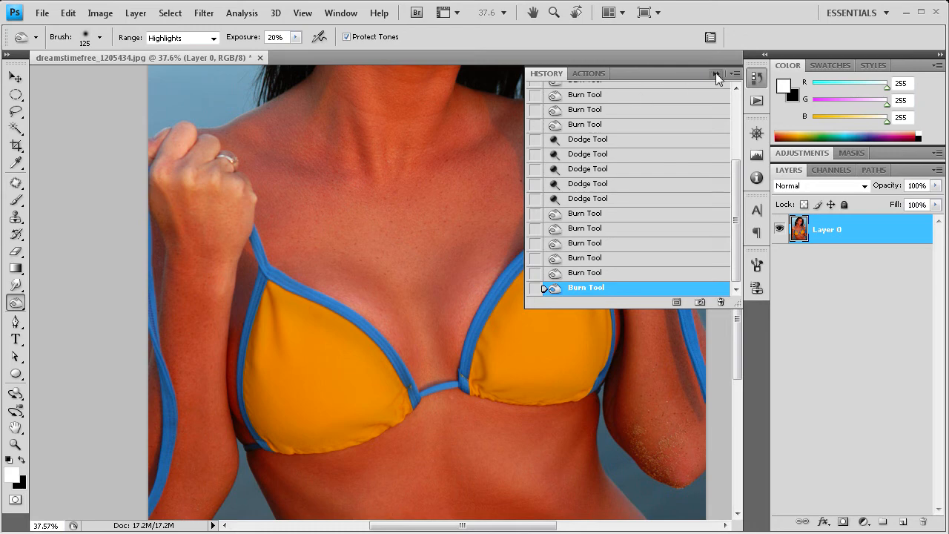
left_click(717, 74)
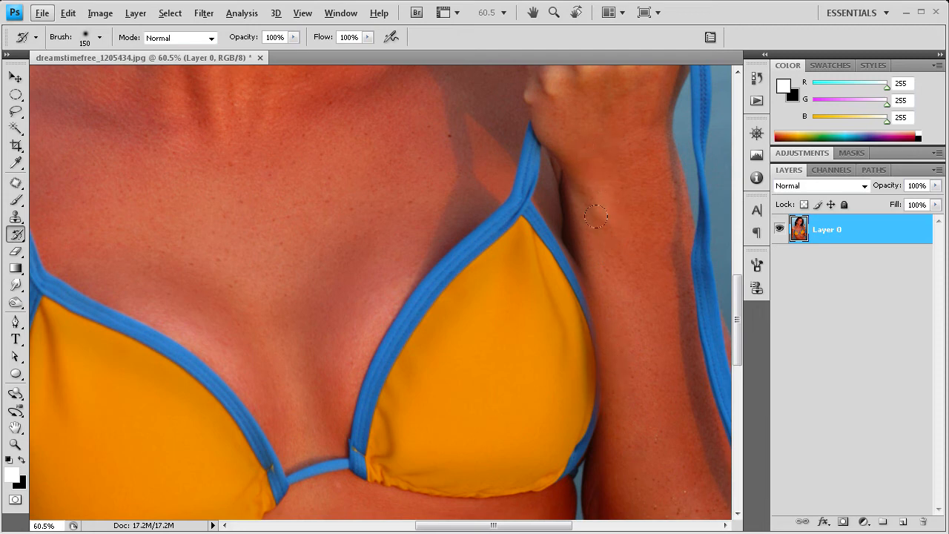
Scroll the view while restoring the distorted right arm with the History Brush
scroll("down", 3)
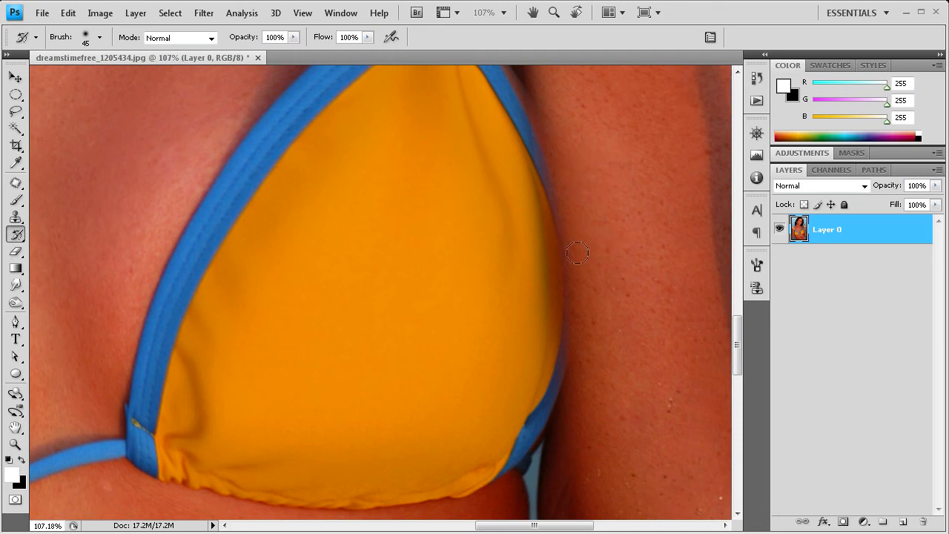
mouse_move(585, 411)
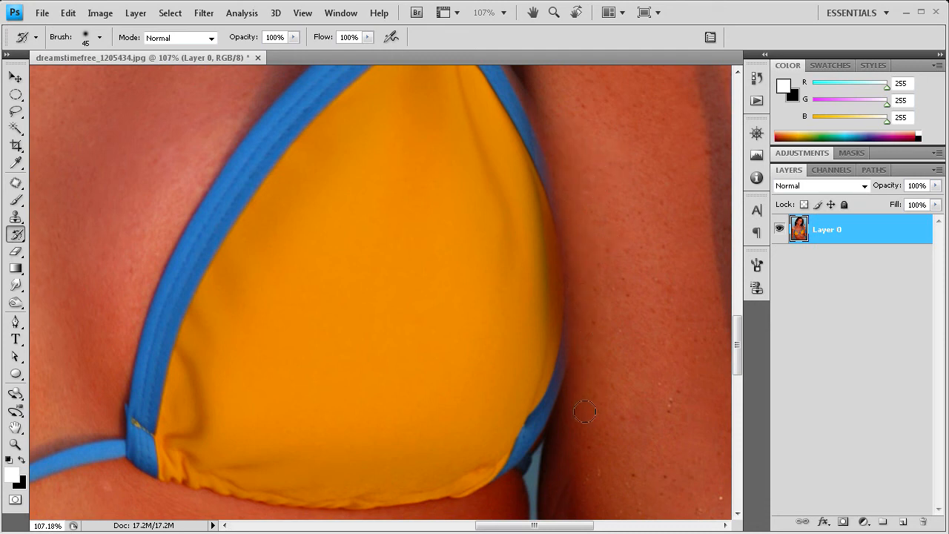
mouse_move(557, 106)
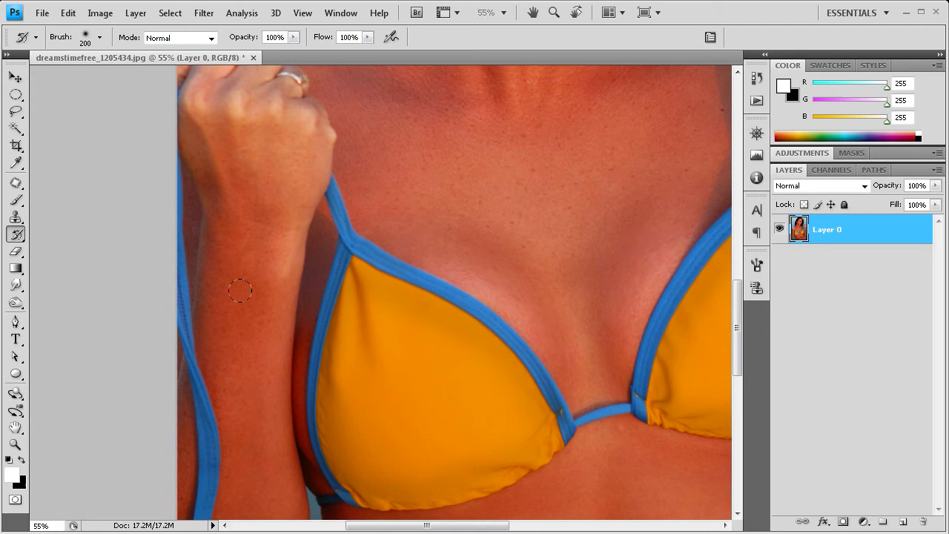
Scroll the view while restoring the left arm with the 200 px History Brush
scroll("down", 3)
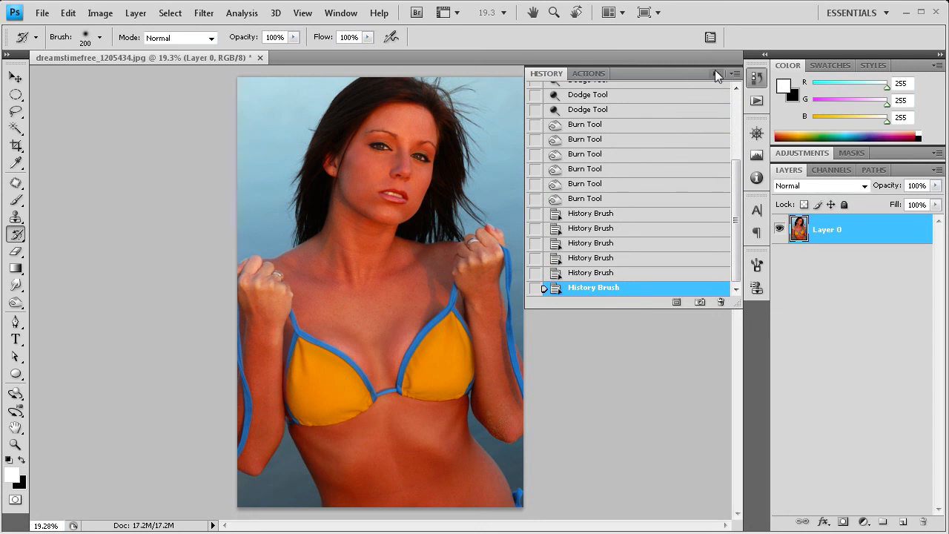
left_click(717, 74)
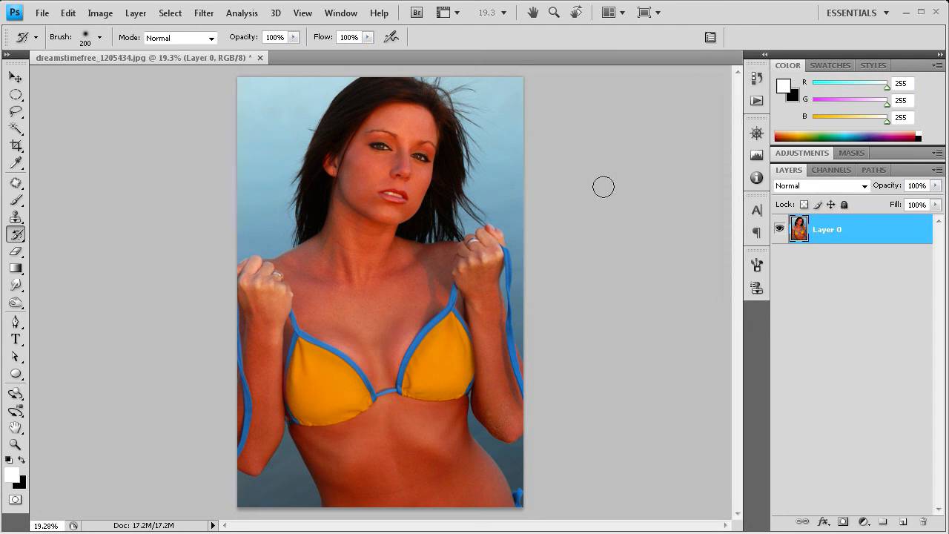
mouse_move(600, 187)
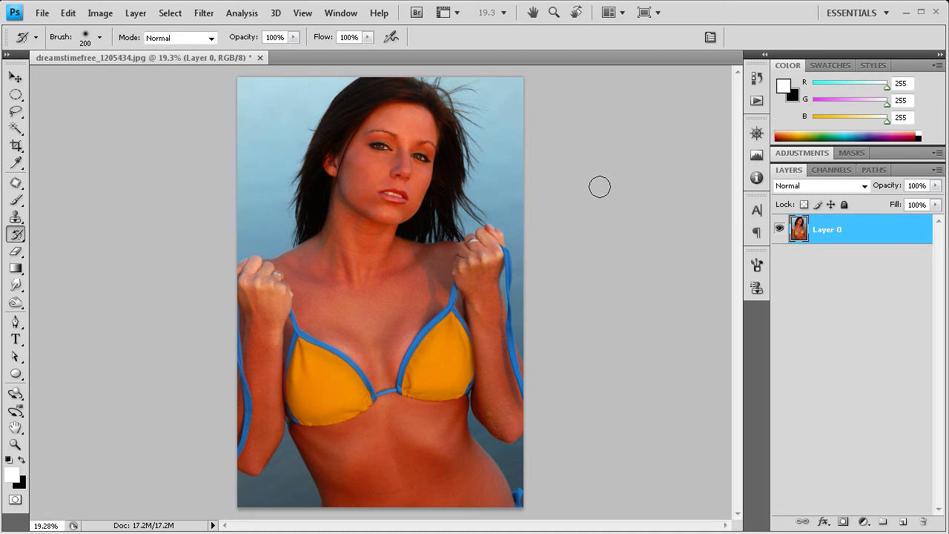